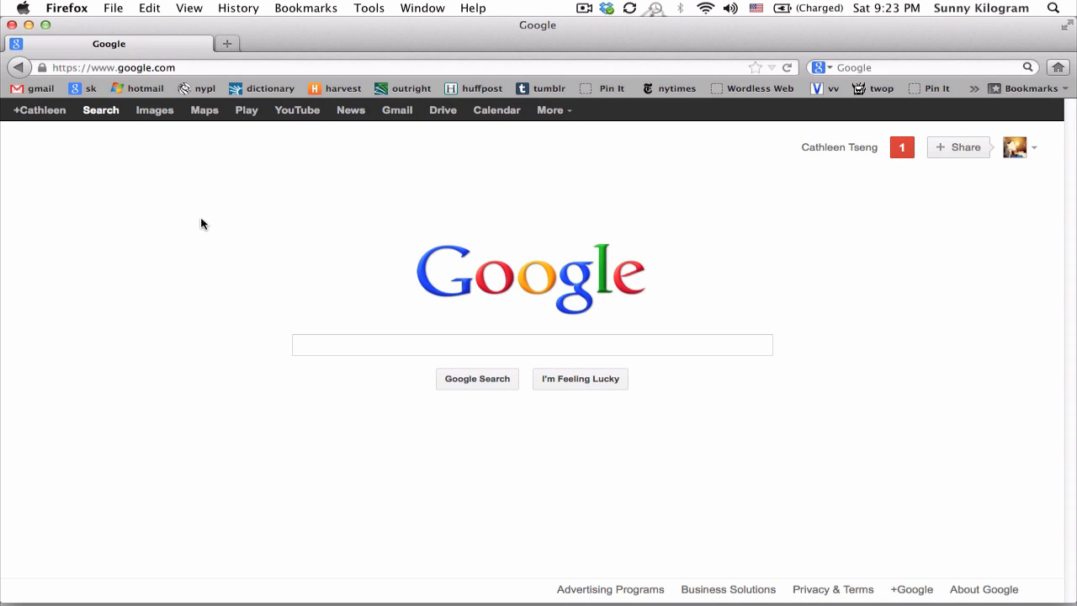
pyautogui.moveTo(215, 174)
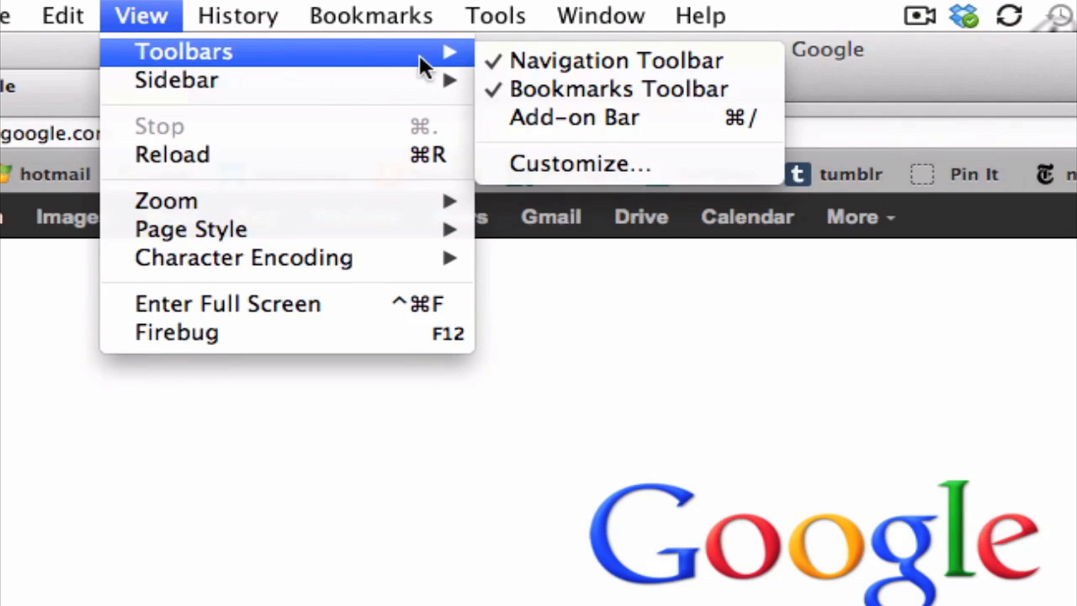
pyautogui.moveTo(560, 159)
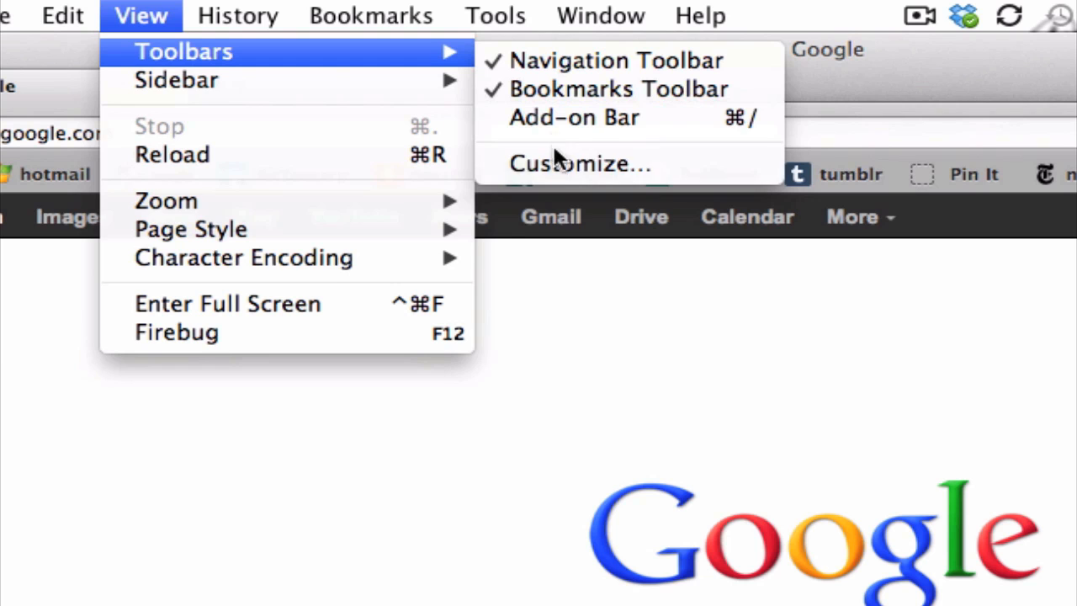
pyautogui.moveTo(581, 163)
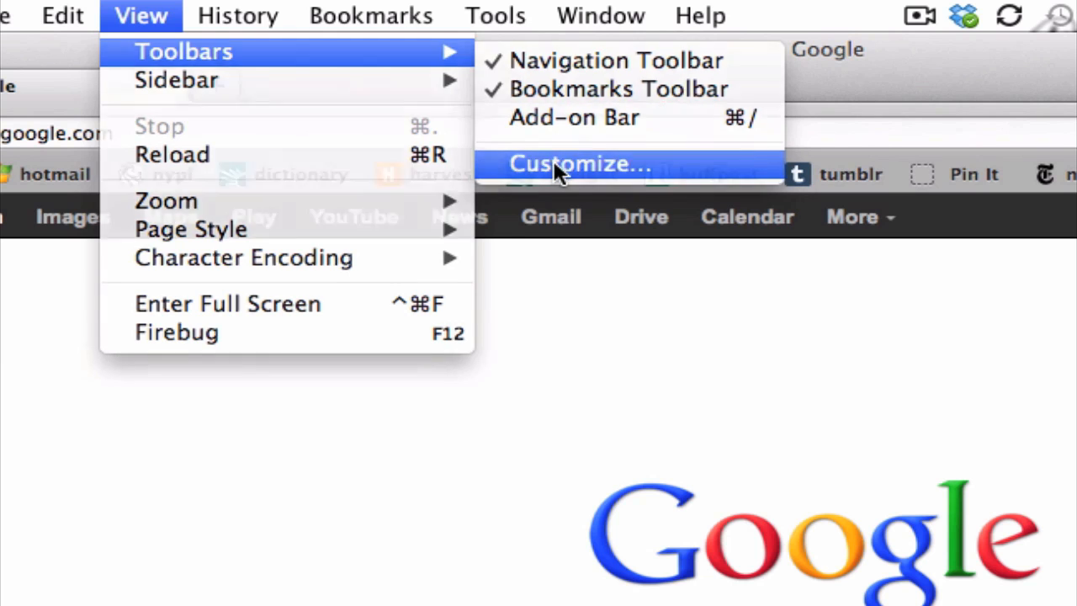
# - From Customize, add a new toolbar and enter 'awesome toolbar' as its name
pyautogui.click(581, 163)
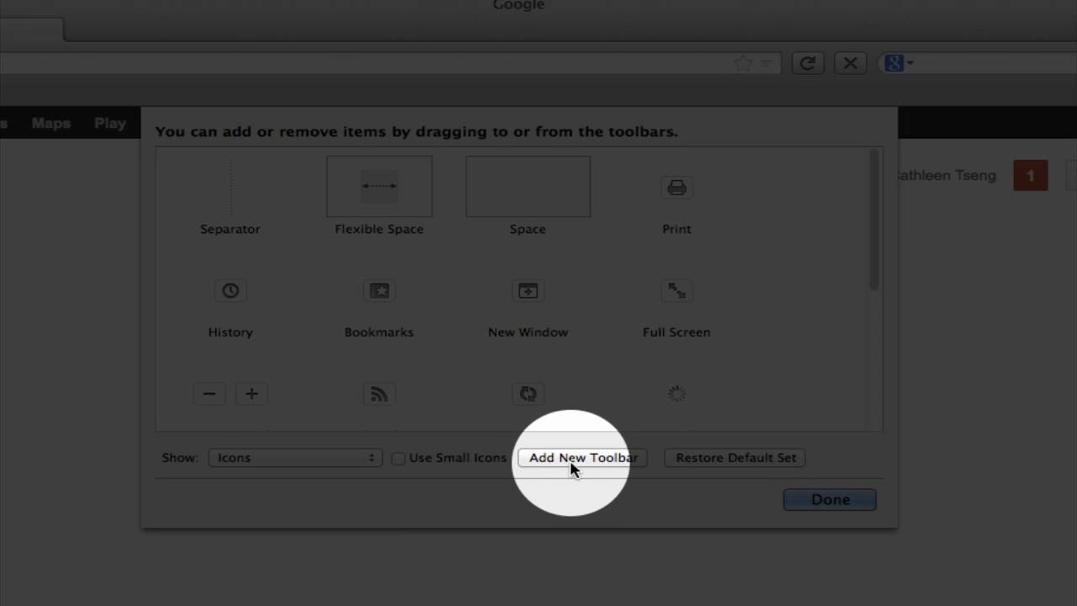
pyautogui.click(582, 457)
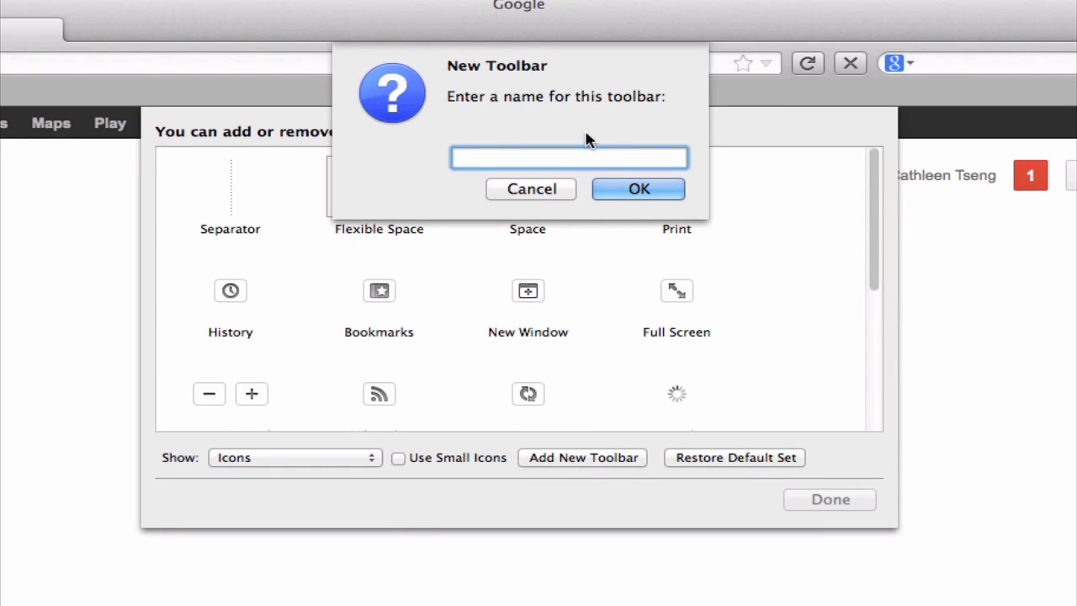
pyautogui.moveTo(538, 112)
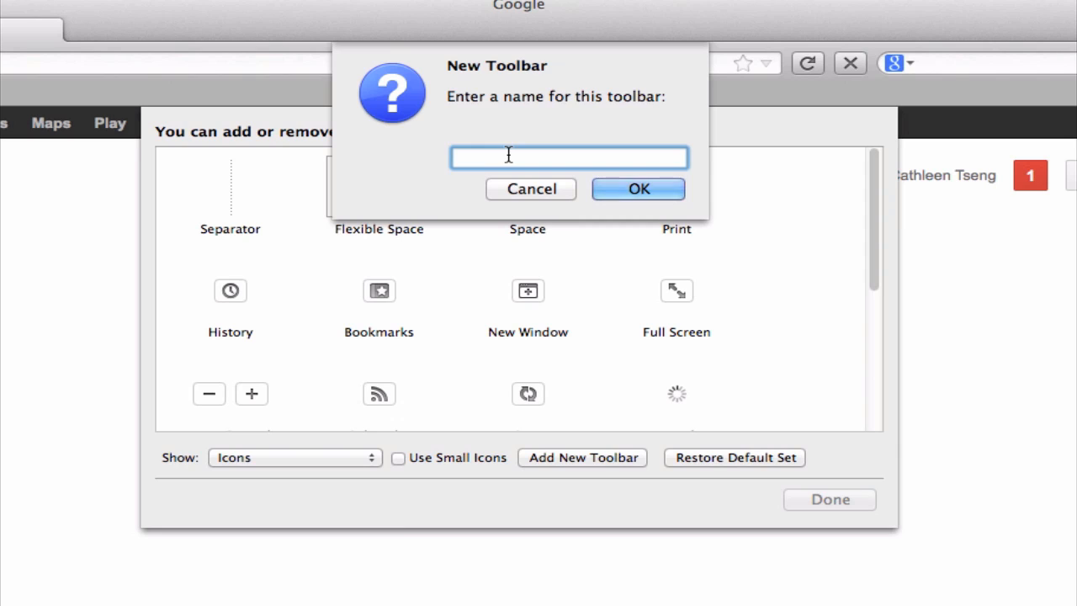
pyautogui.write('awesome too')
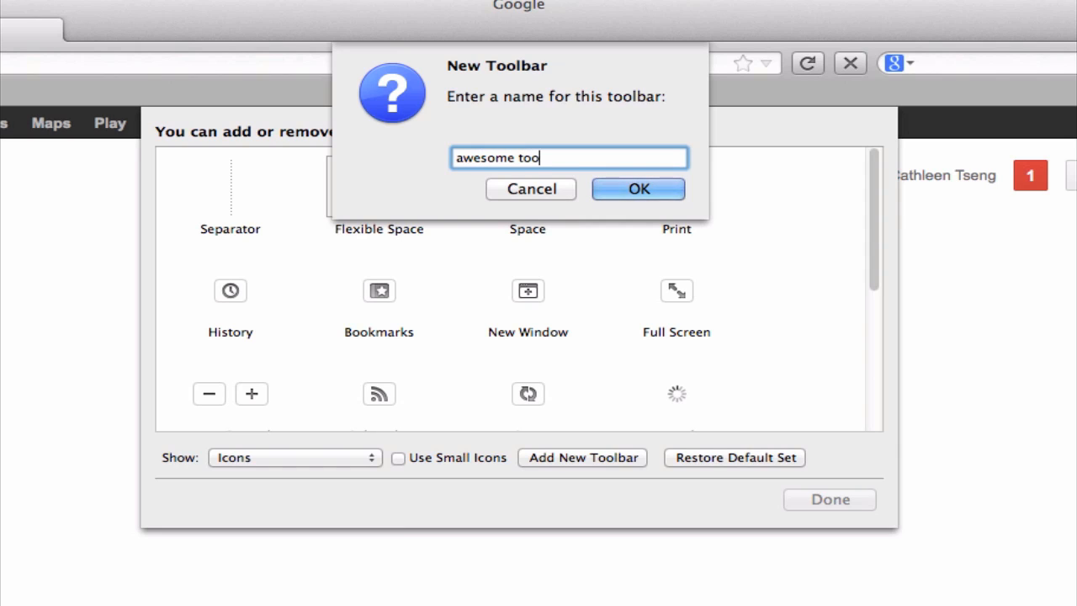
pyautogui.write('lbar')
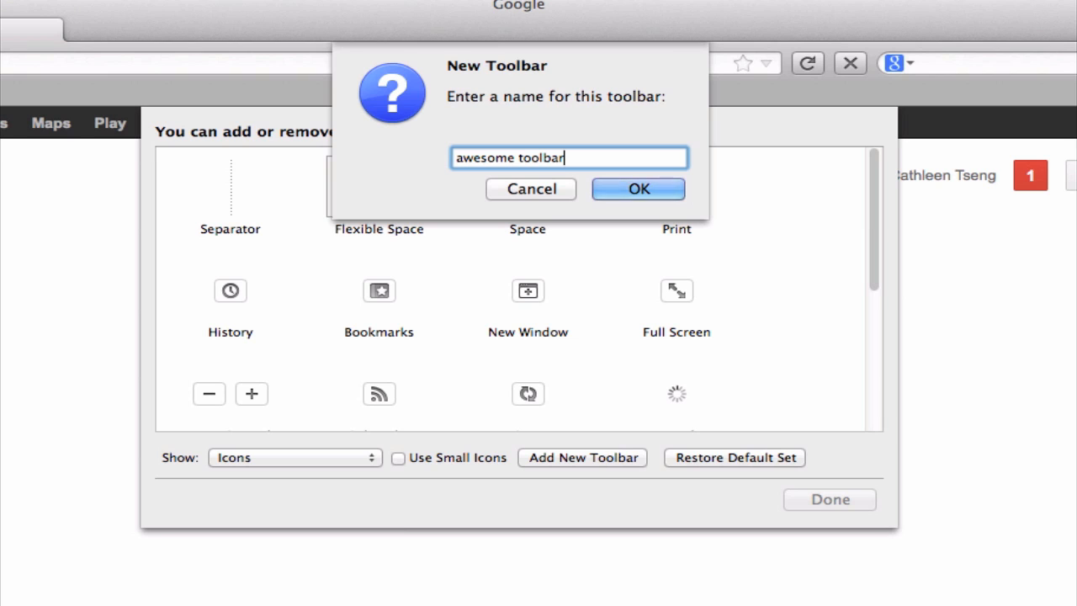
# - Confirm the 'awesome toolbar' name and drag Copy and Cut buttons onto the new toolbar
pyautogui.click(637, 189)
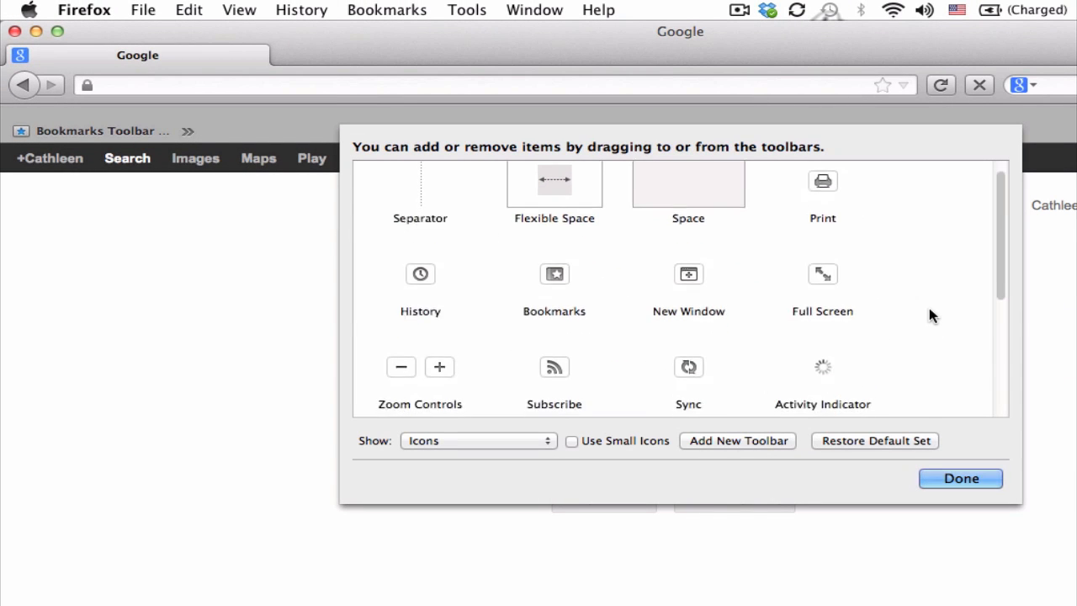
pyautogui.scroll(-3)
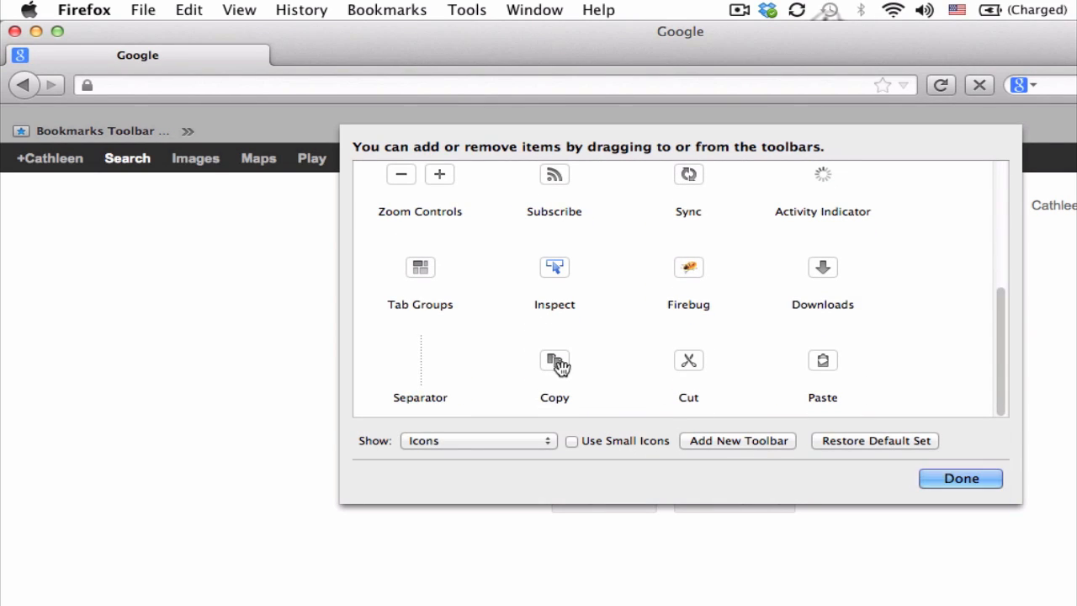
pyautogui.moveTo(555, 360); pyautogui.dragTo(23, 116)
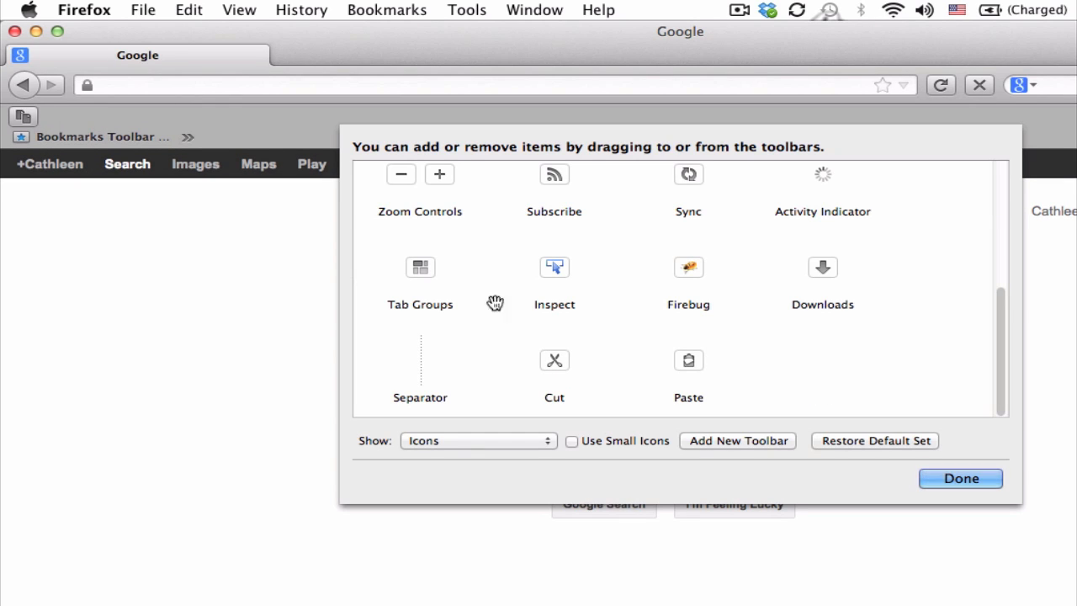
pyautogui.moveTo(554, 360); pyautogui.dragTo(60, 116)
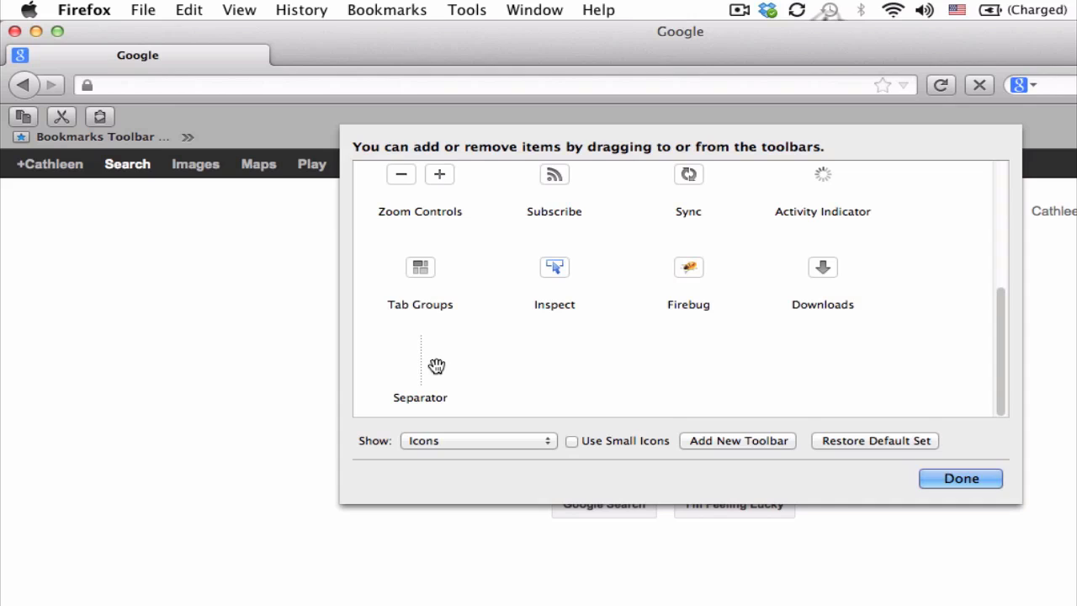
pyautogui.moveTo(421, 373)
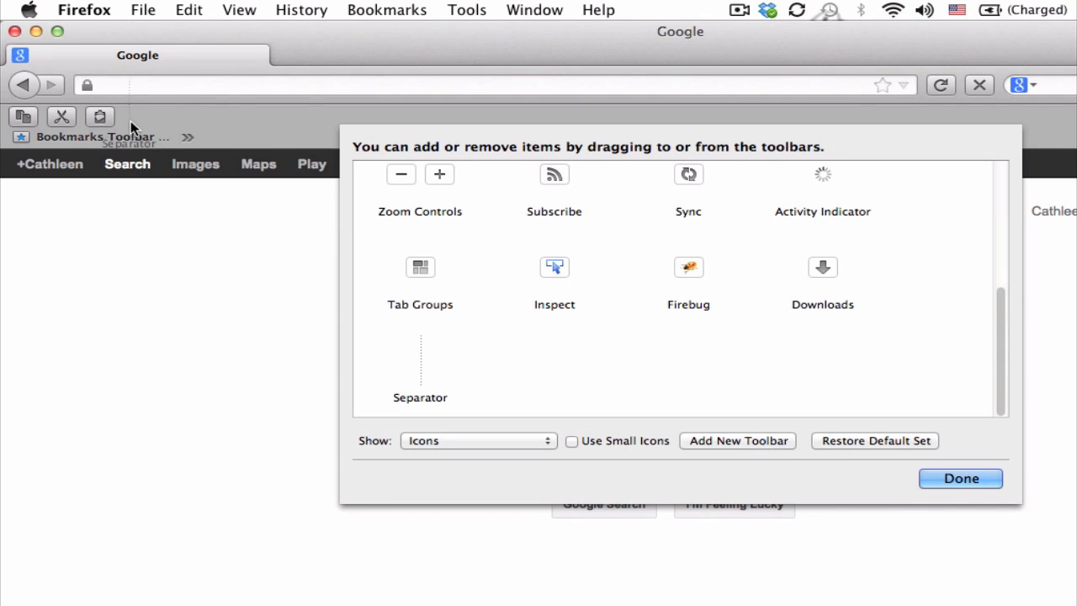
pyautogui.scroll(3)
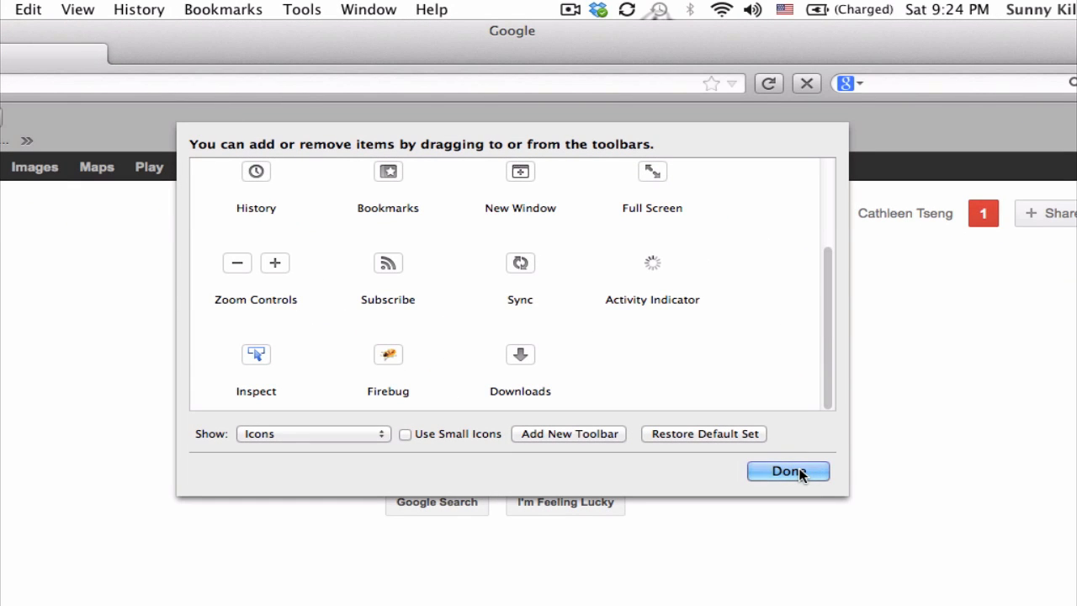
# - Close the Customize Toolbar window with Done, keeping the awesome toolbar visible
pyautogui.click(788, 470)
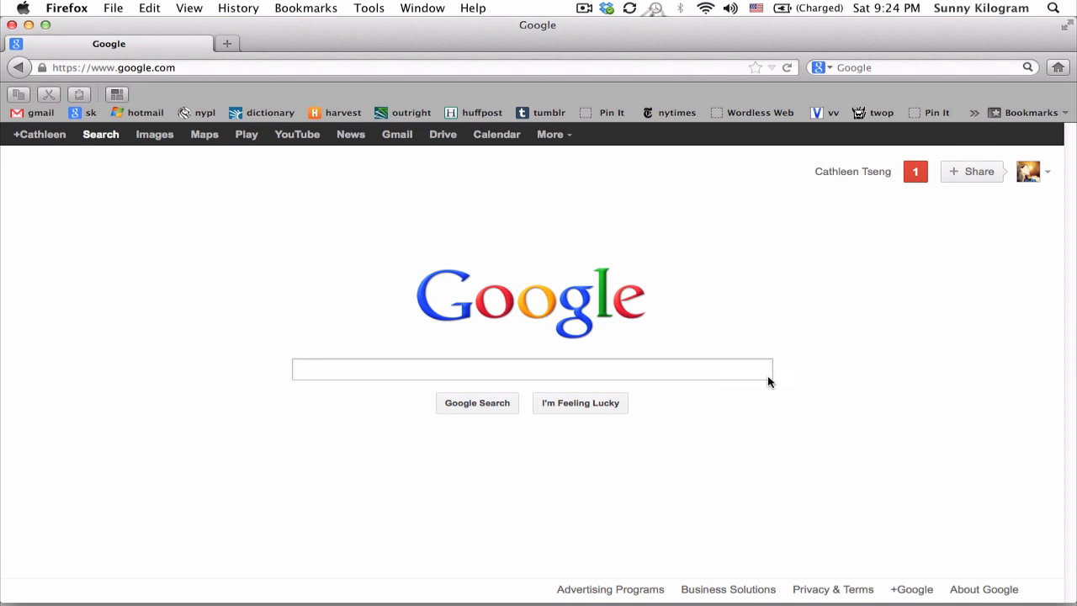
pyautogui.moveTo(255, 222)
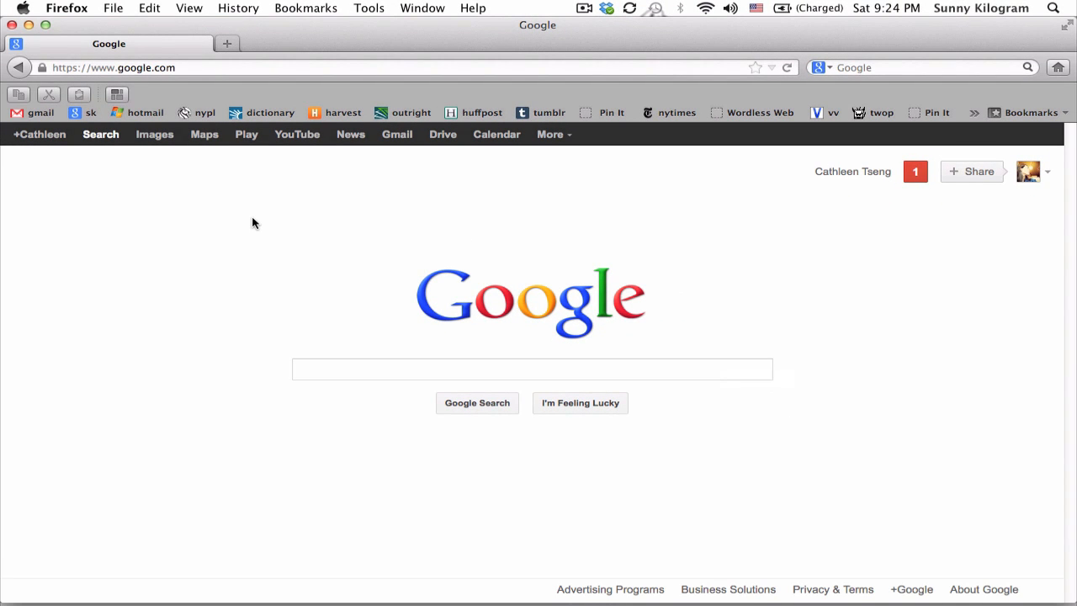
pyautogui.moveTo(139, 100)
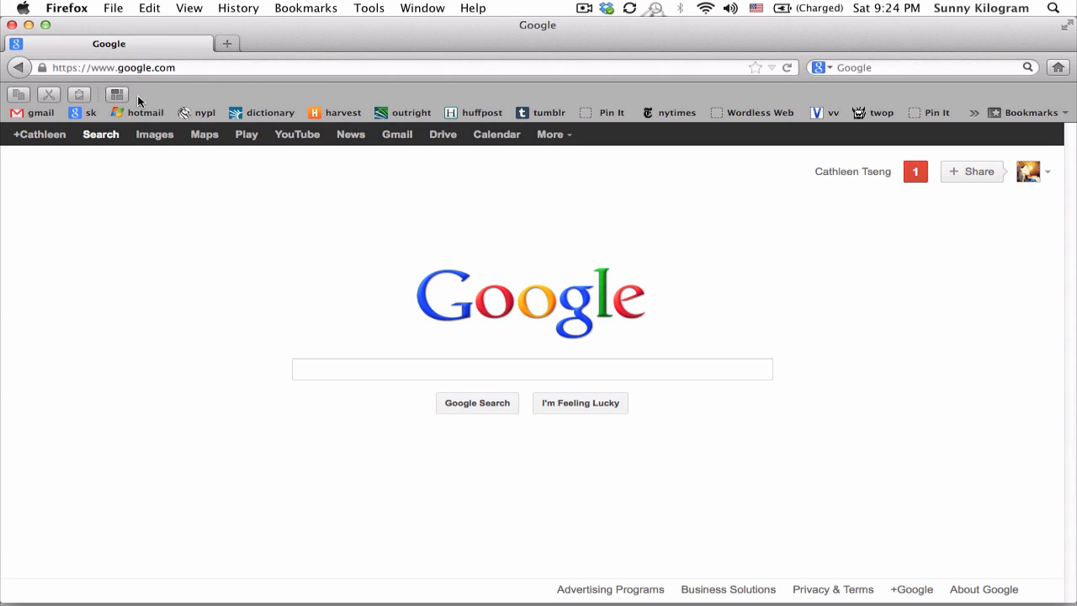
pyautogui.moveTo(200, 9)
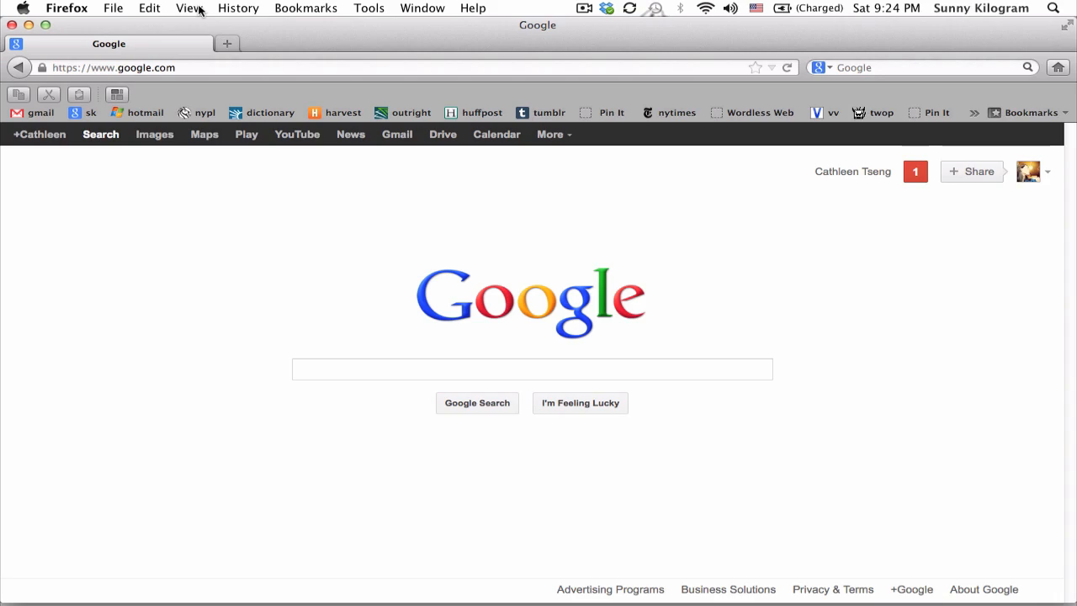
pyautogui.click(190, 8)
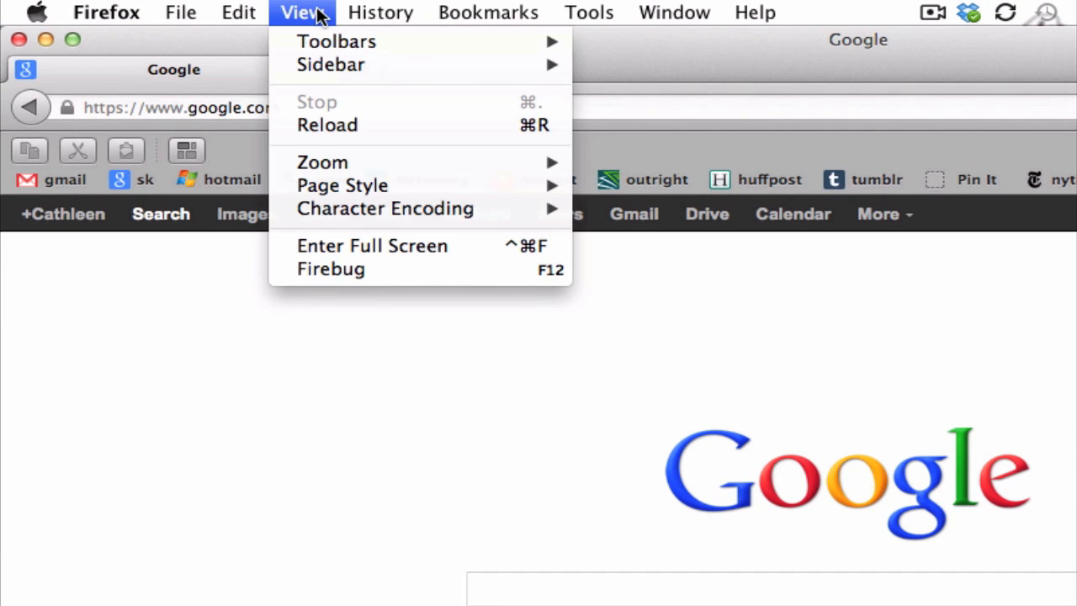
pyautogui.moveTo(335, 41)
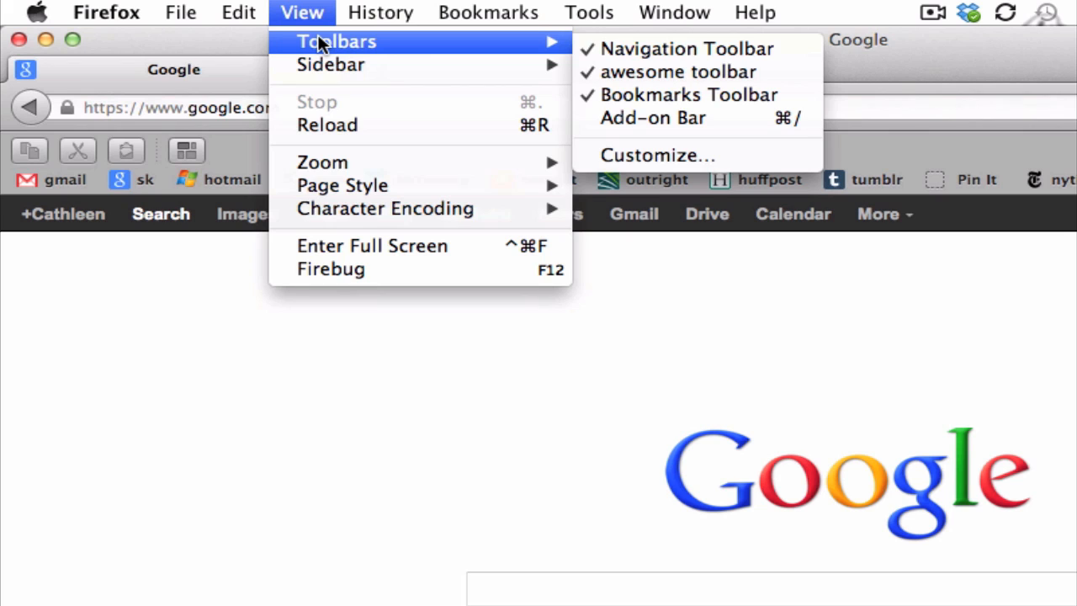
pyautogui.moveTo(688, 94)
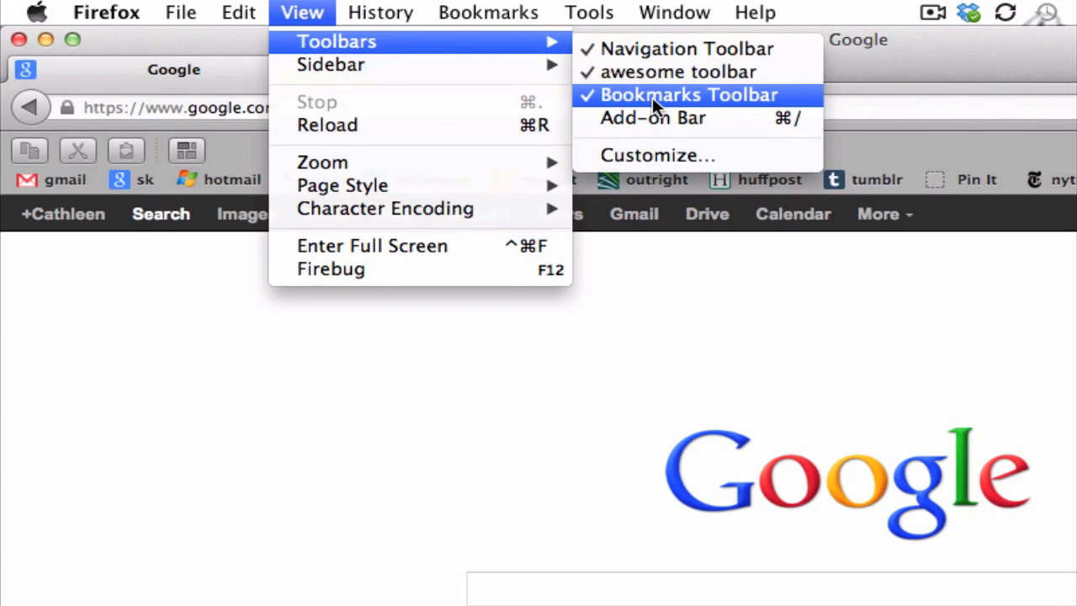
pyautogui.moveTo(677, 71)
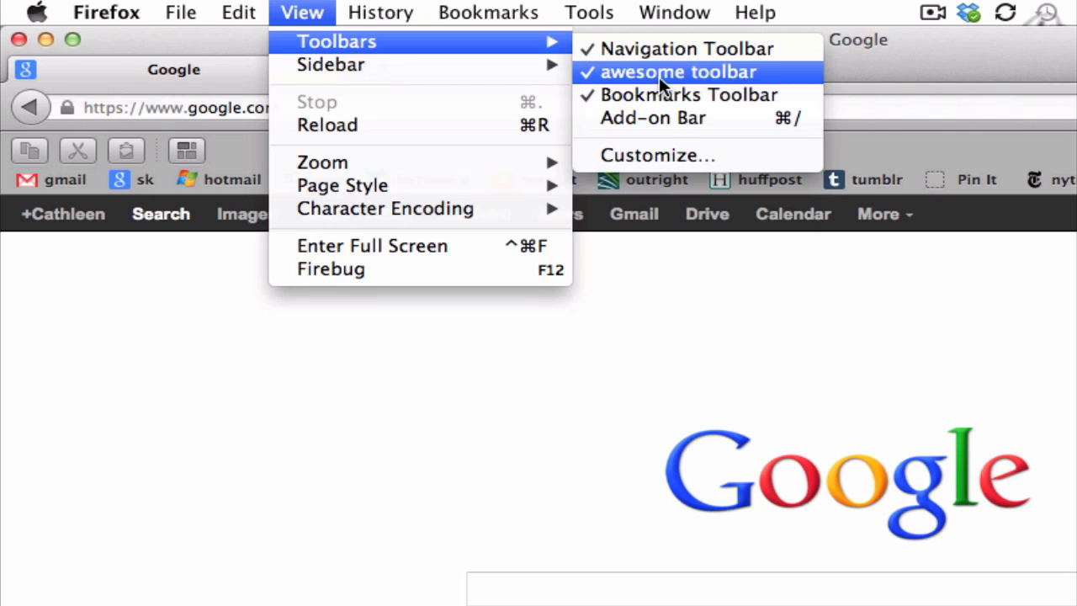
pyautogui.moveTo(685, 49)
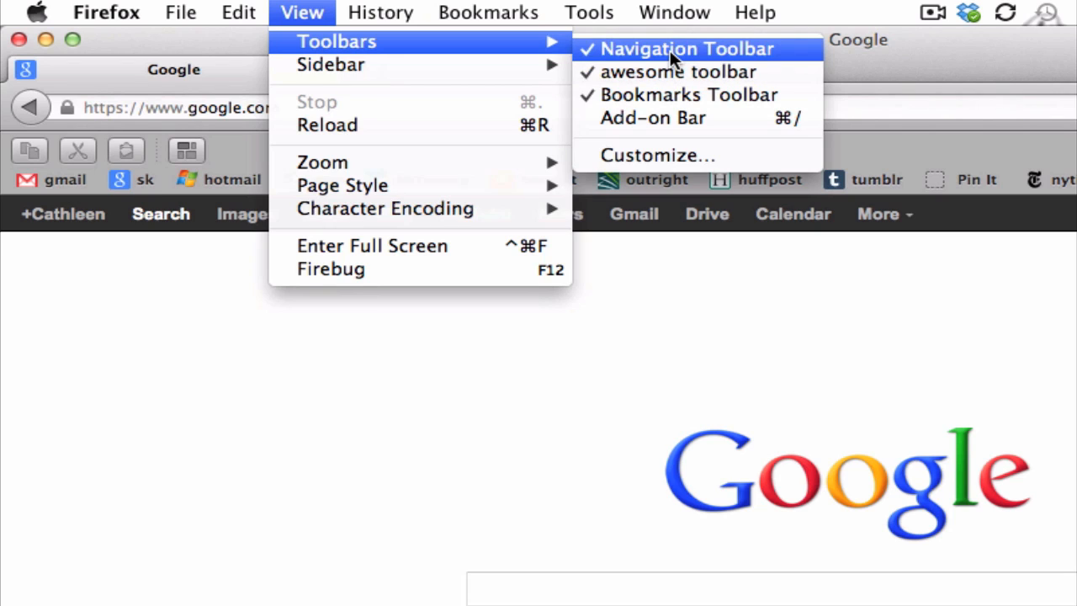
pyautogui.moveTo(659, 94)
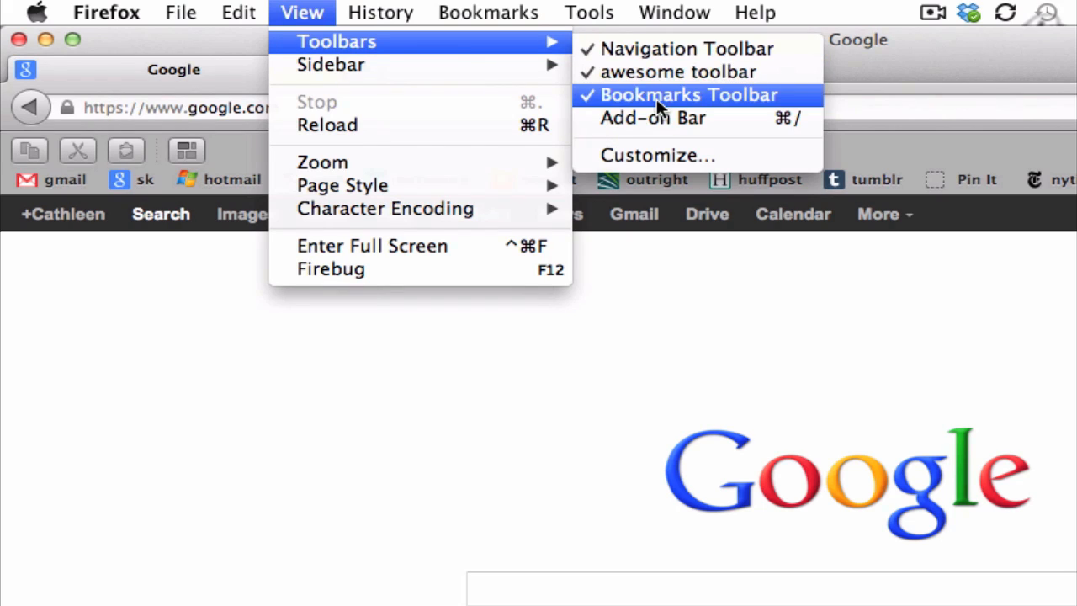
pyautogui.moveTo(677, 71)
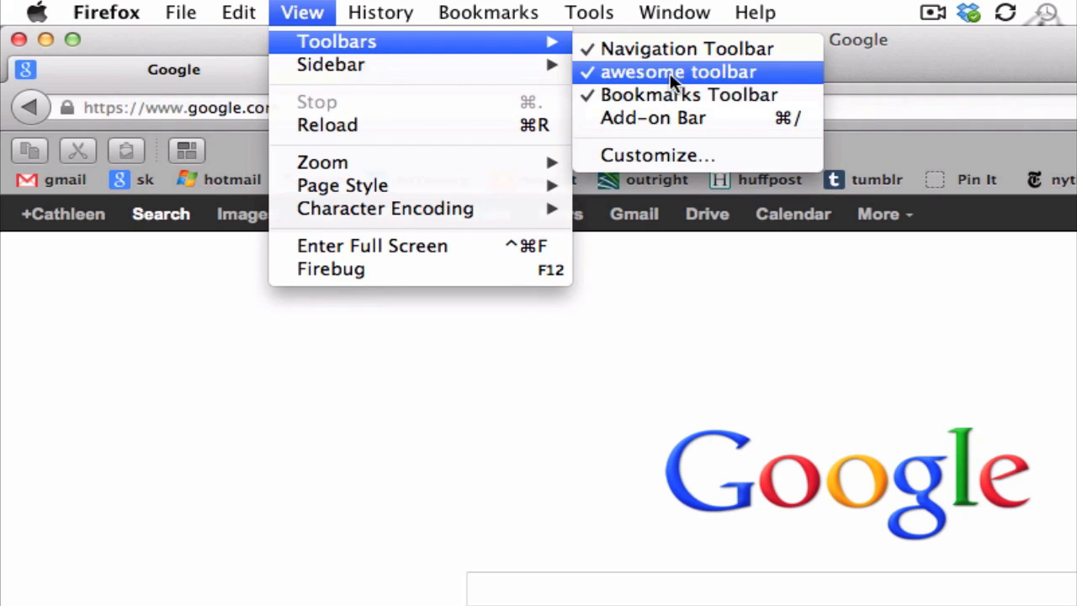
pyautogui.click(677, 72)
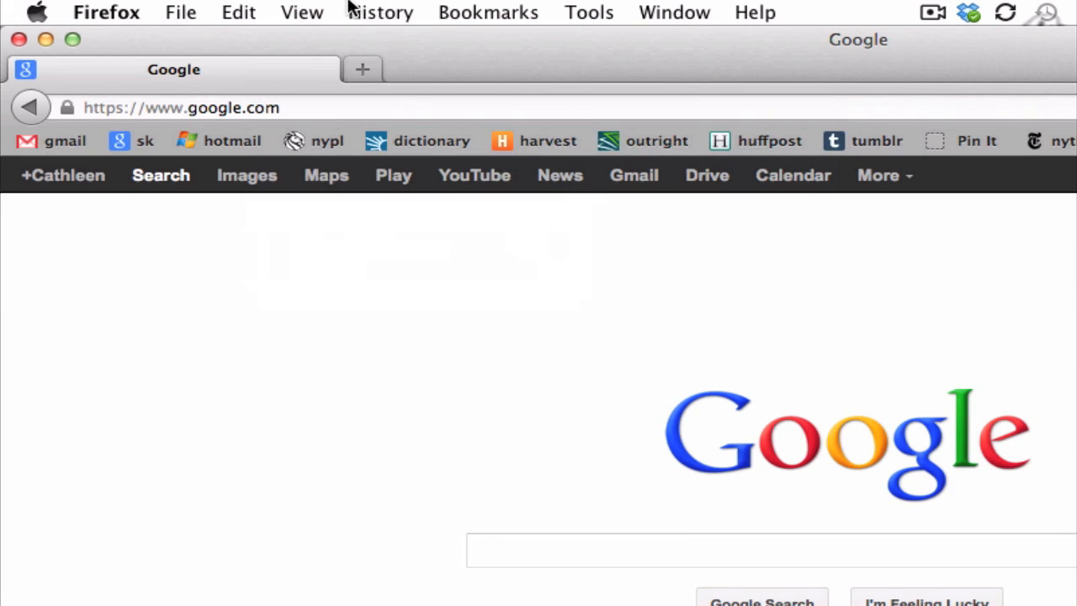
pyautogui.click(302, 11)
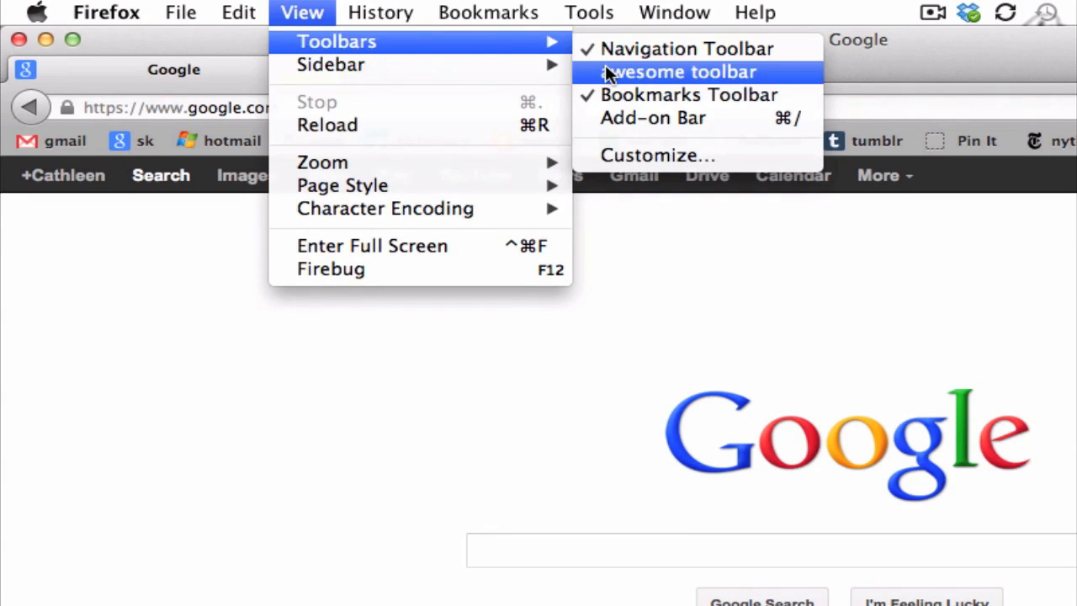
pyautogui.click(681, 72)
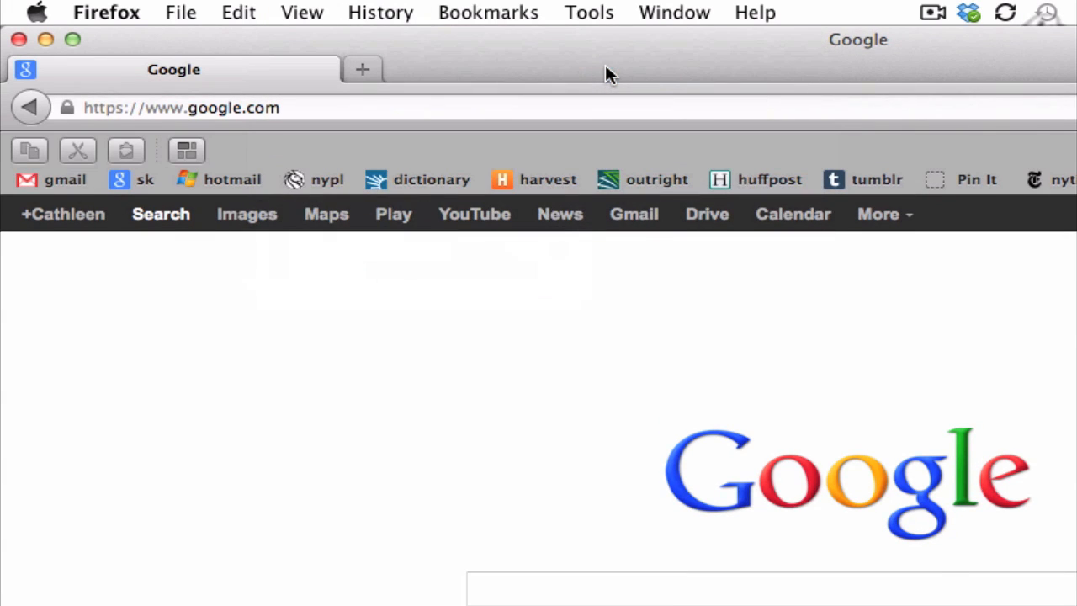